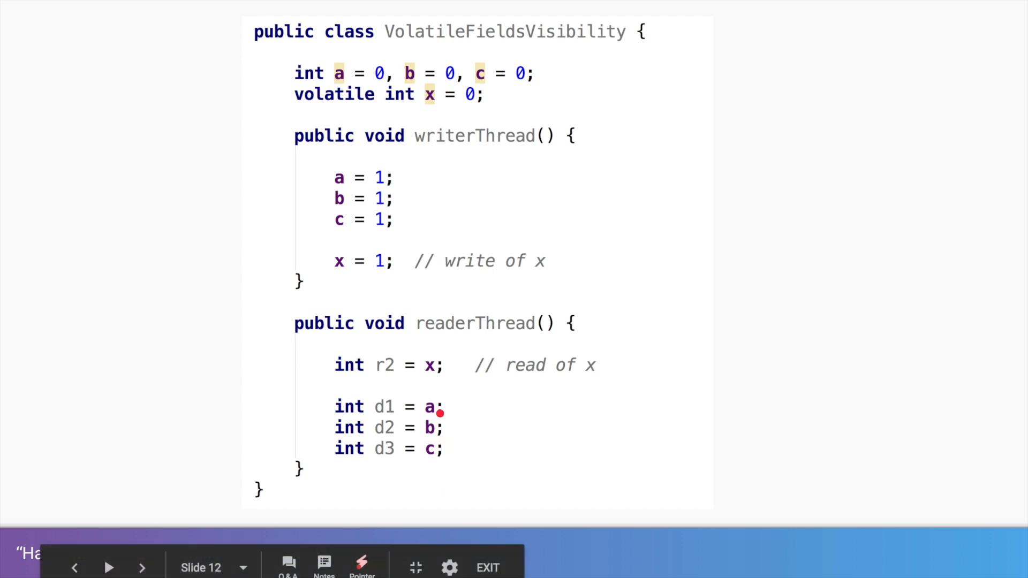
pyautogui.moveTo(448, 450)
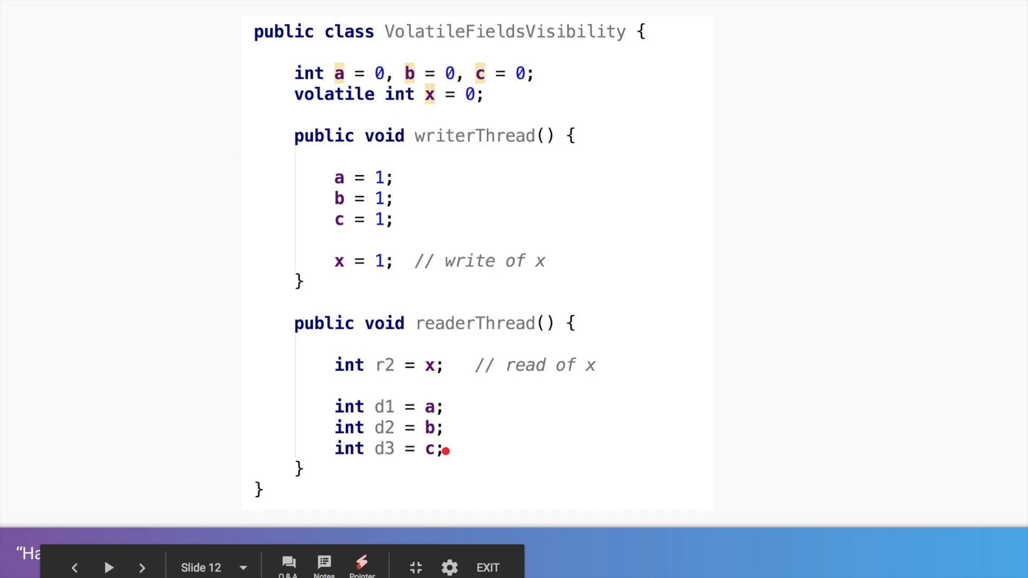
pyautogui.moveTo(397, 241)
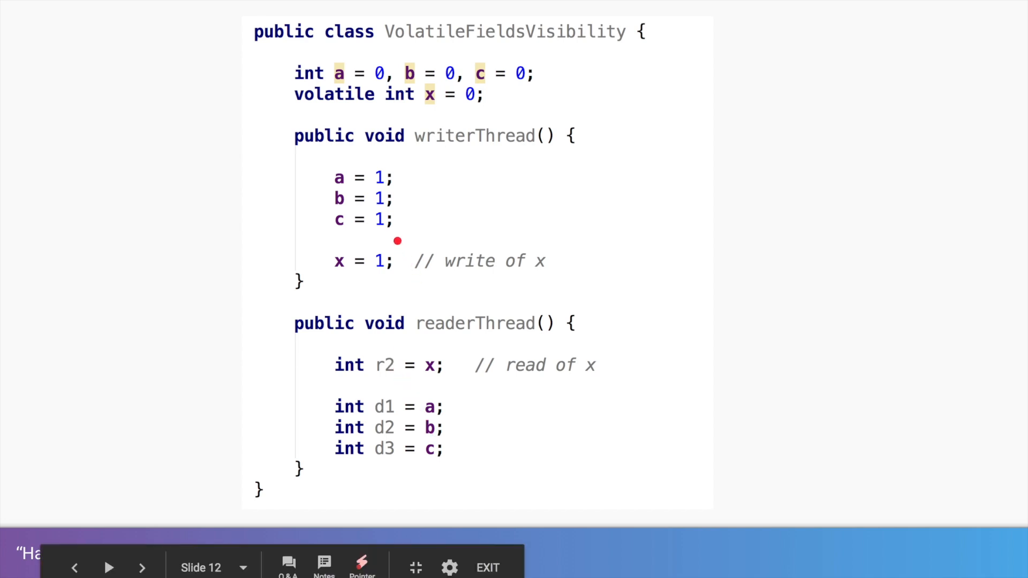
pyautogui.moveTo(379, 290)
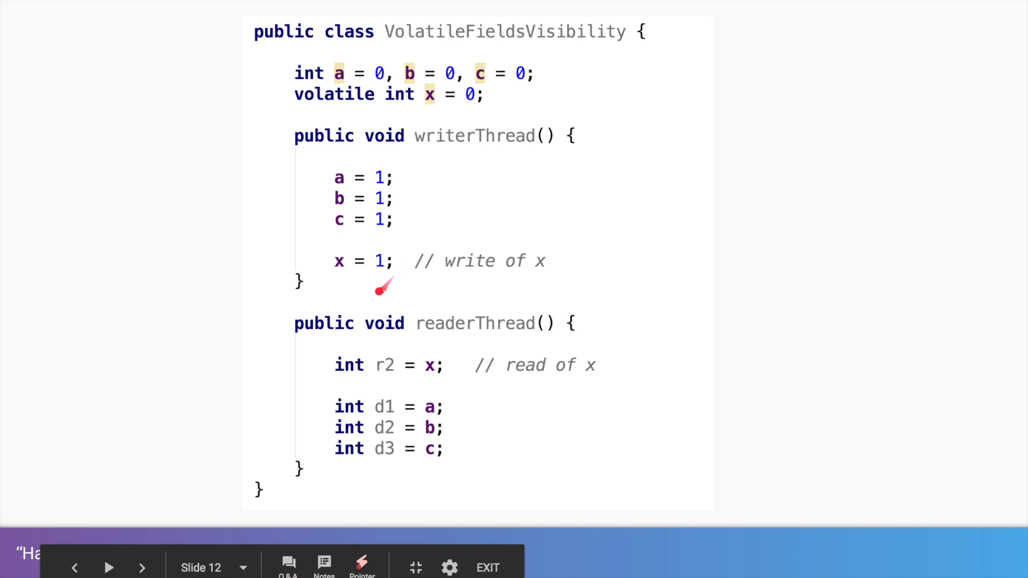
# - Advance to slide 14, the SynchronizedFieldsVisibility example captioned 'Better to be more clear though!'
pyautogui.click(141, 568)
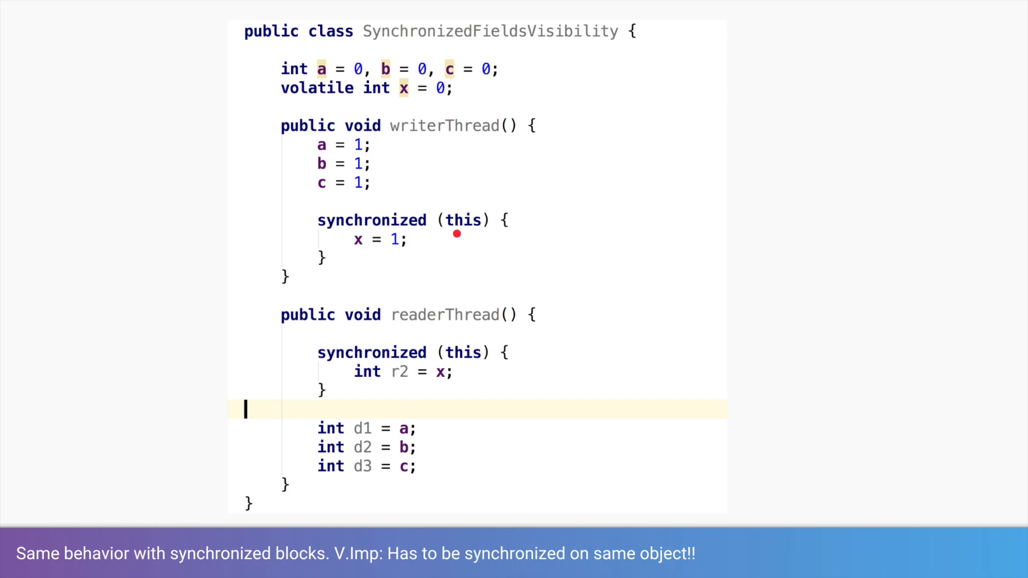
pyautogui.moveTo(360, 253)
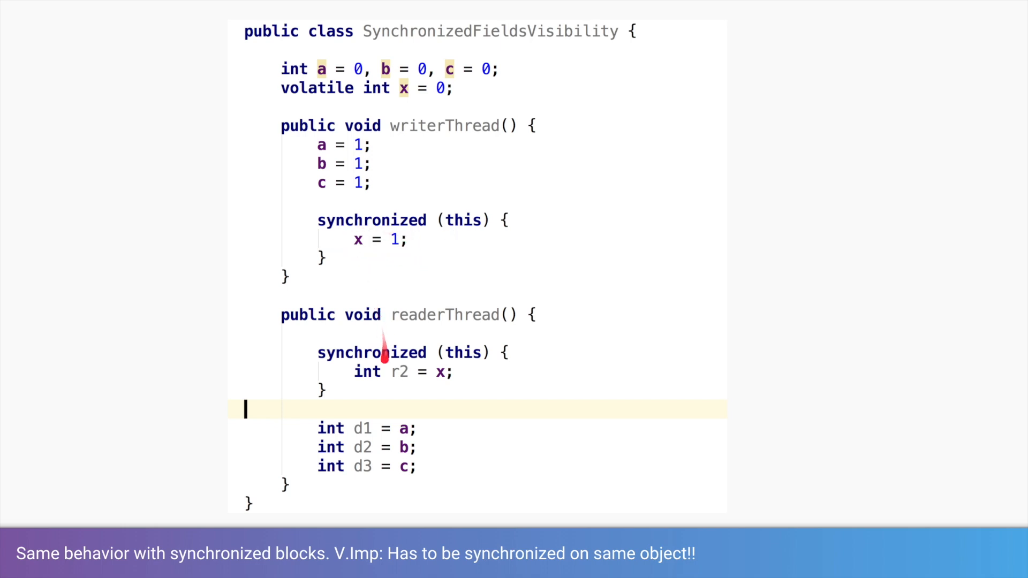
pyautogui.moveTo(419, 364)
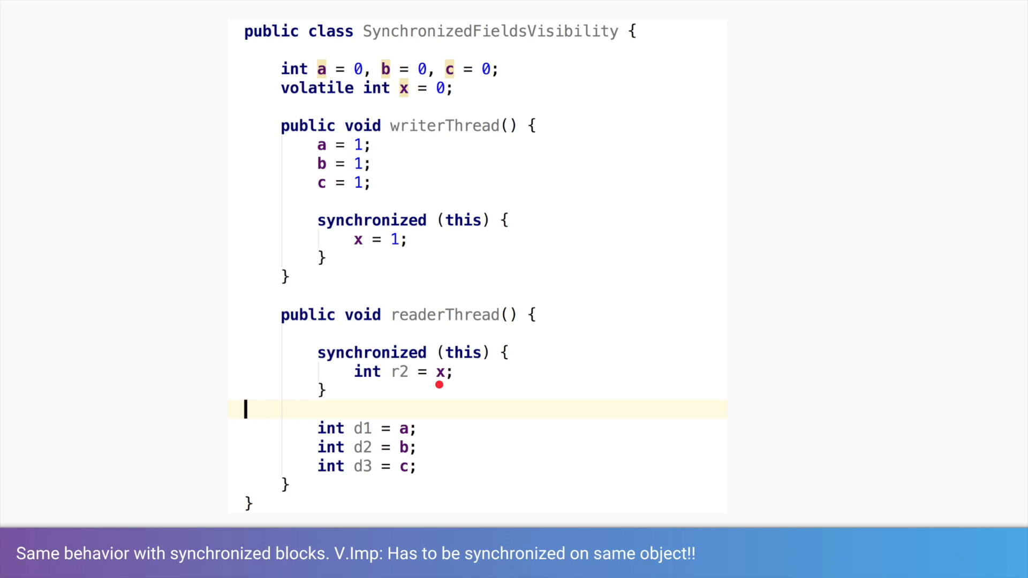
pyautogui.moveTo(383, 217)
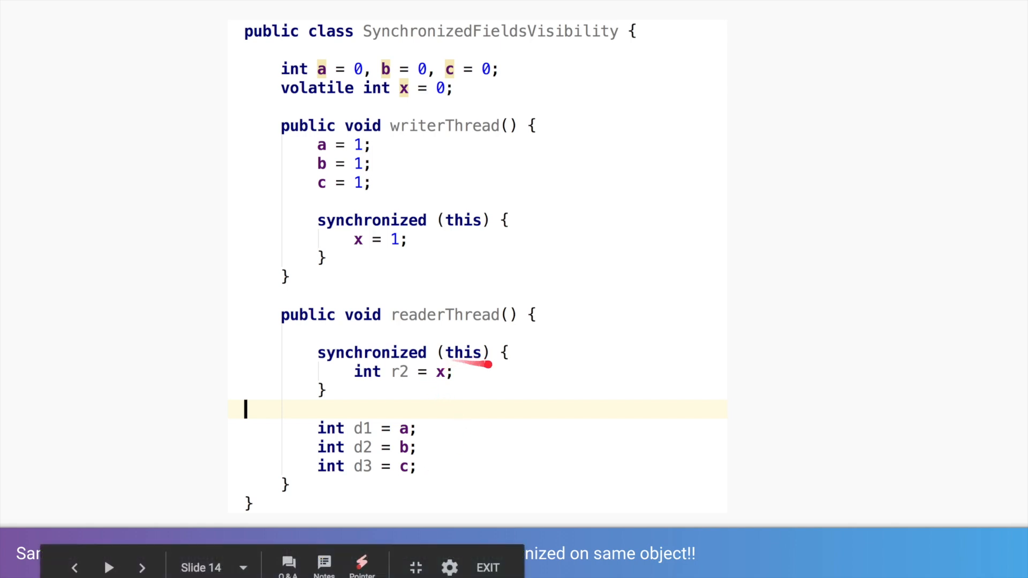
pyautogui.moveTo(452, 233)
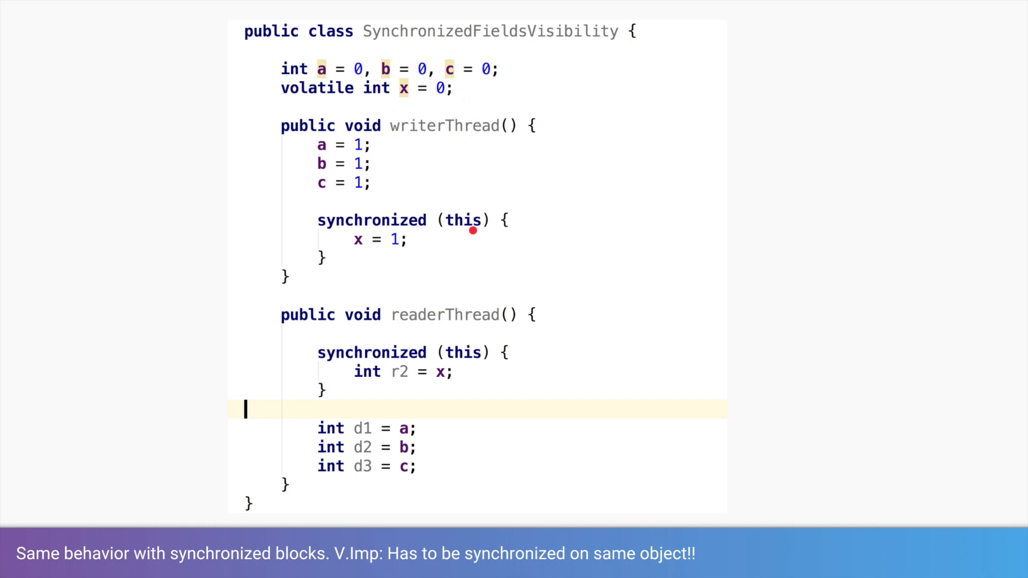
pyautogui.moveTo(451, 233)
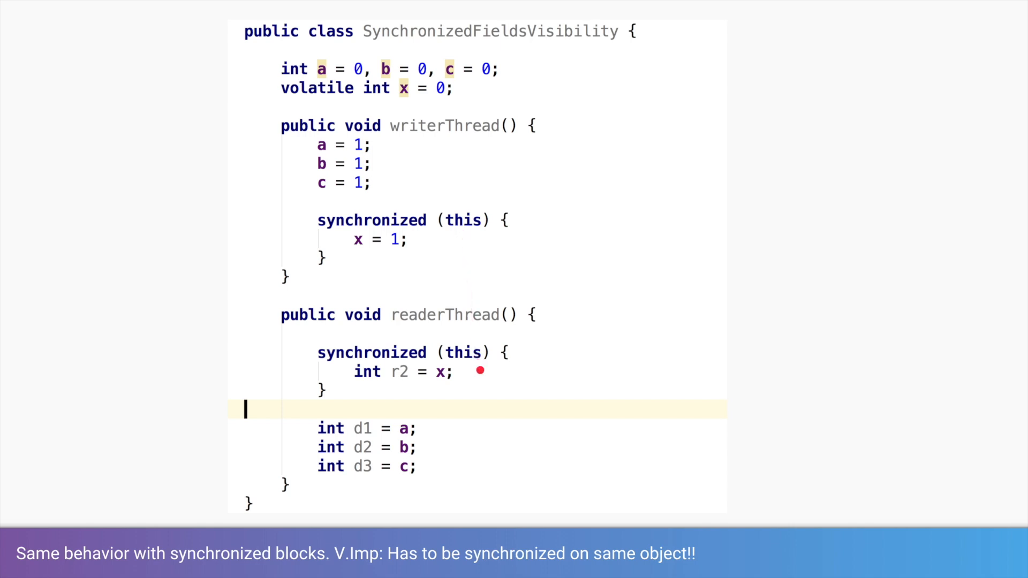
pyautogui.moveTo(442, 361)
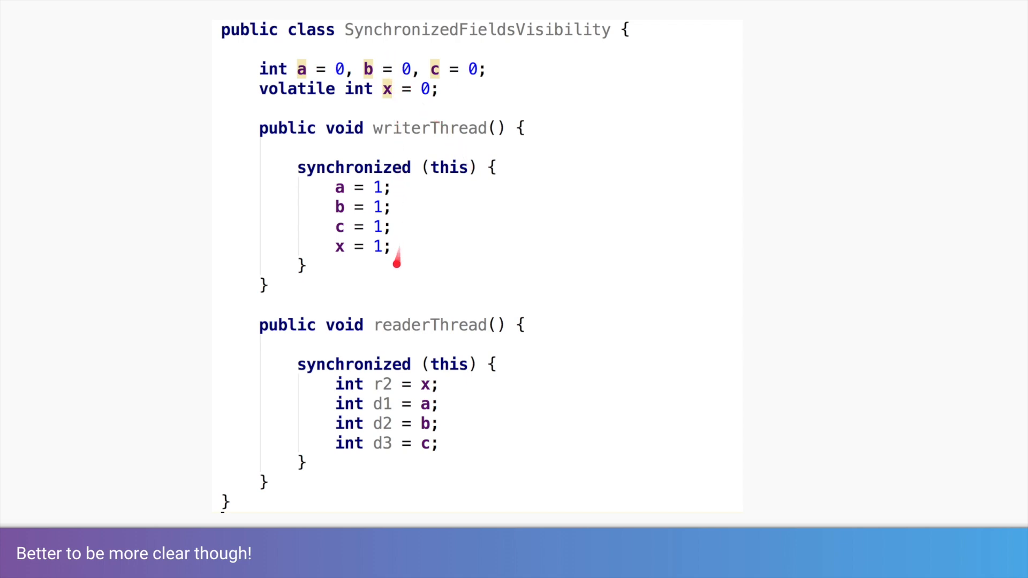
pyautogui.moveTo(455, 180)
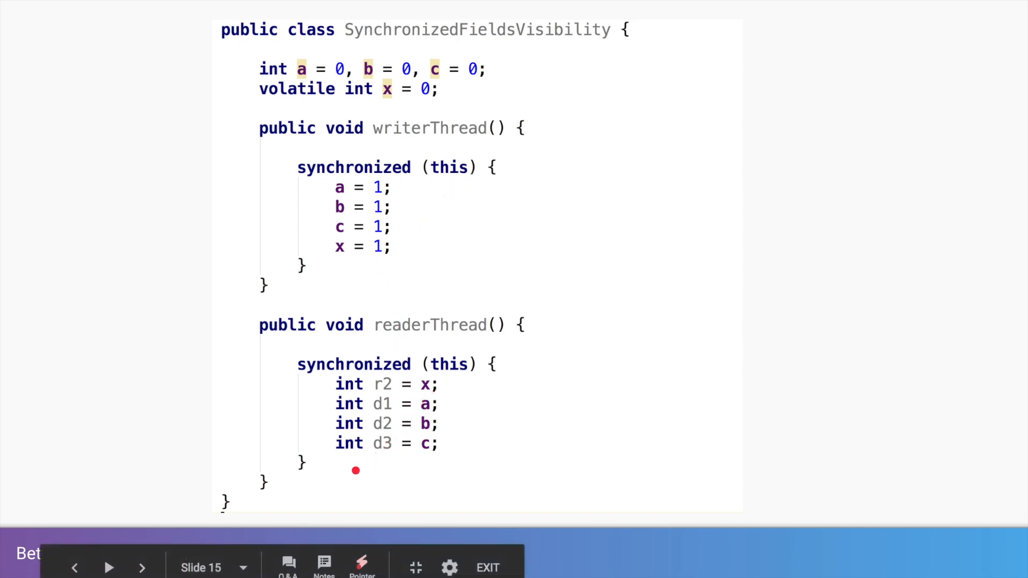
pyautogui.moveTo(429, 386)
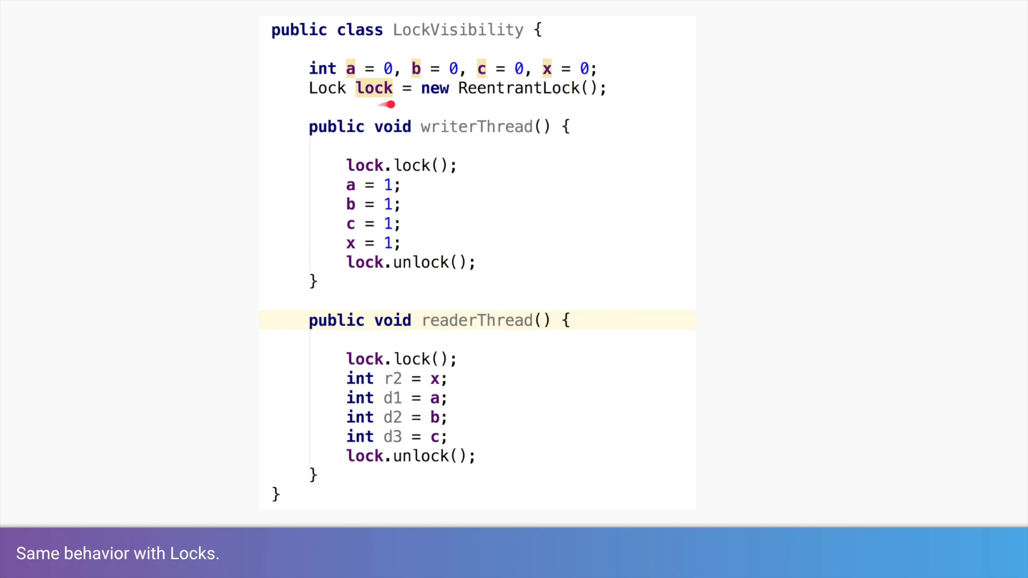
pyautogui.moveTo(434, 193)
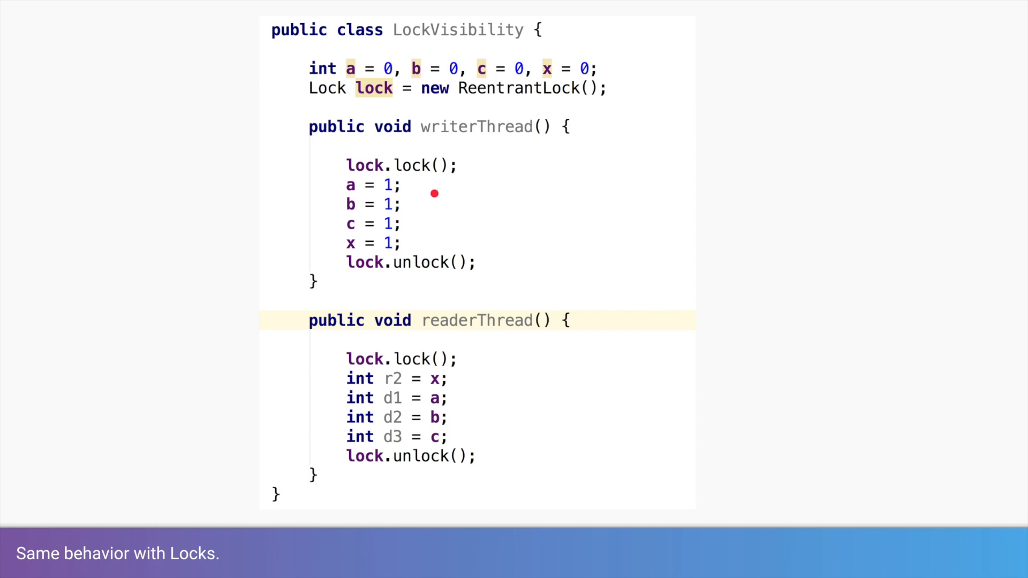
pyautogui.moveTo(438, 270)
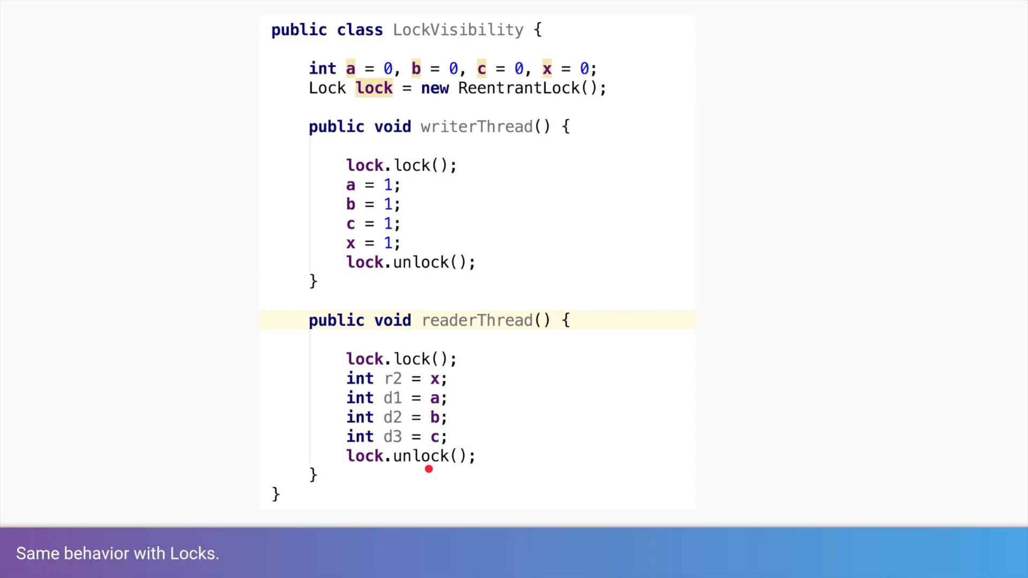
pyautogui.moveTo(428, 468)
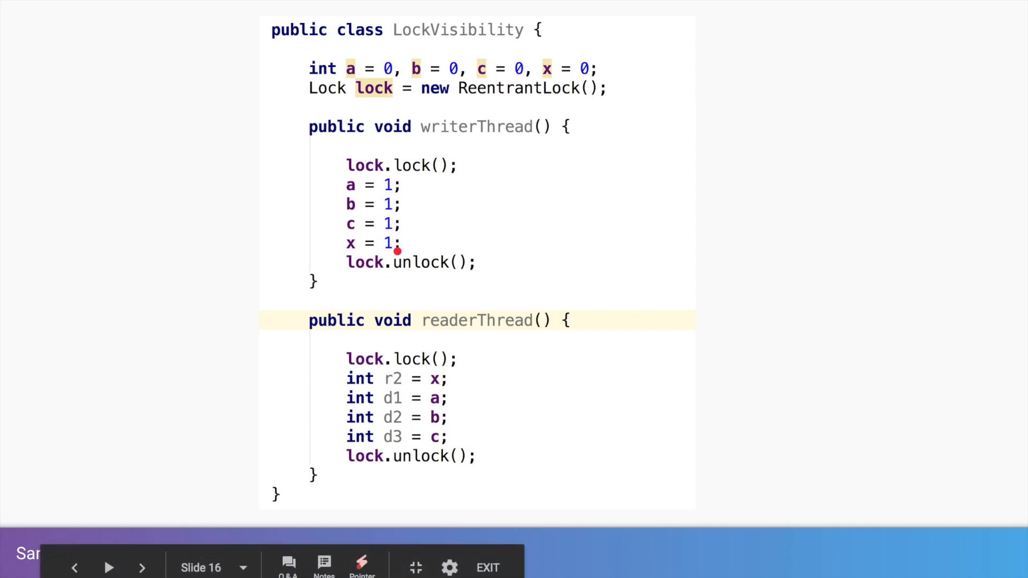
pyautogui.moveTo(446, 457)
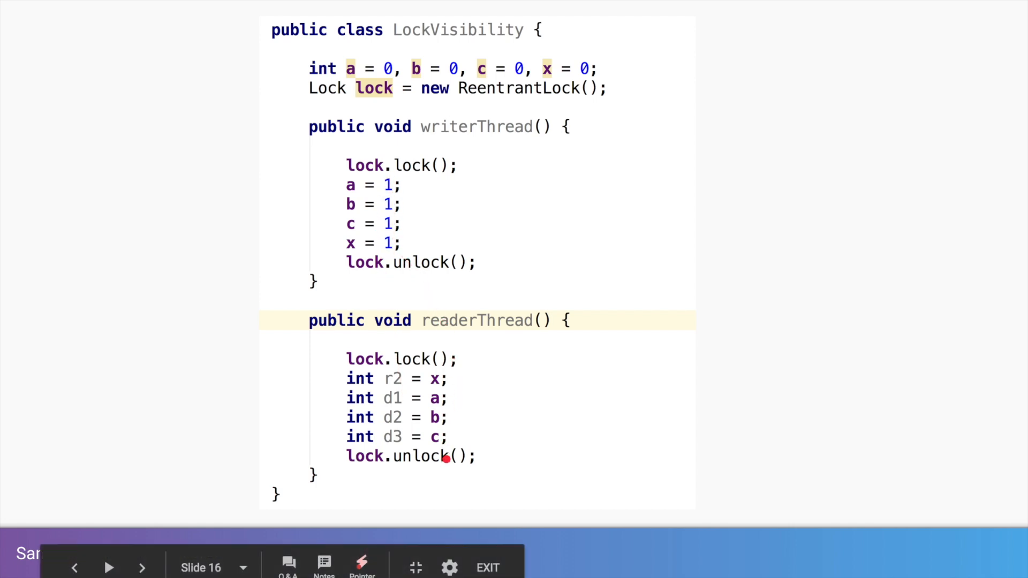